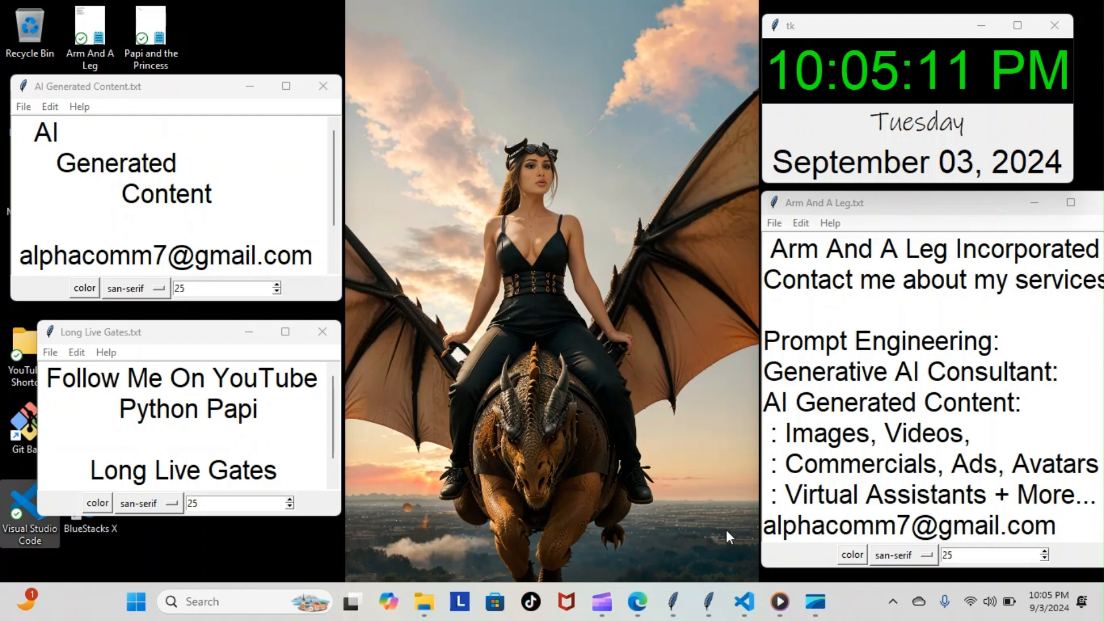
mouse_move(744, 602)
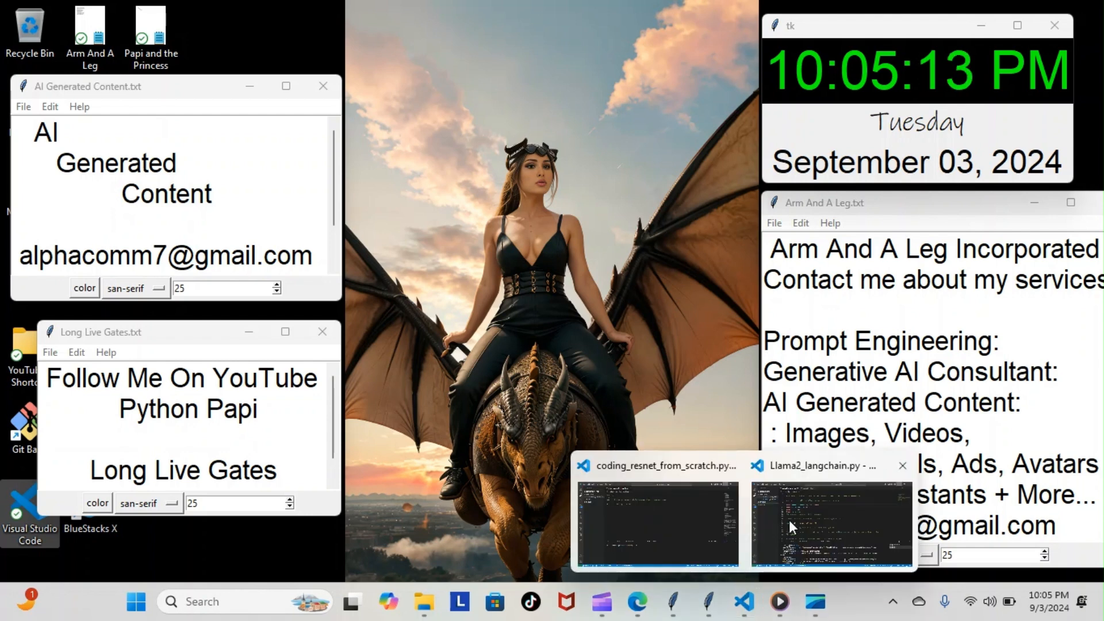
Step: Bring up Llama2_langchain.py and read from its imports to the tokenizer-loading line 39
click(831, 525)
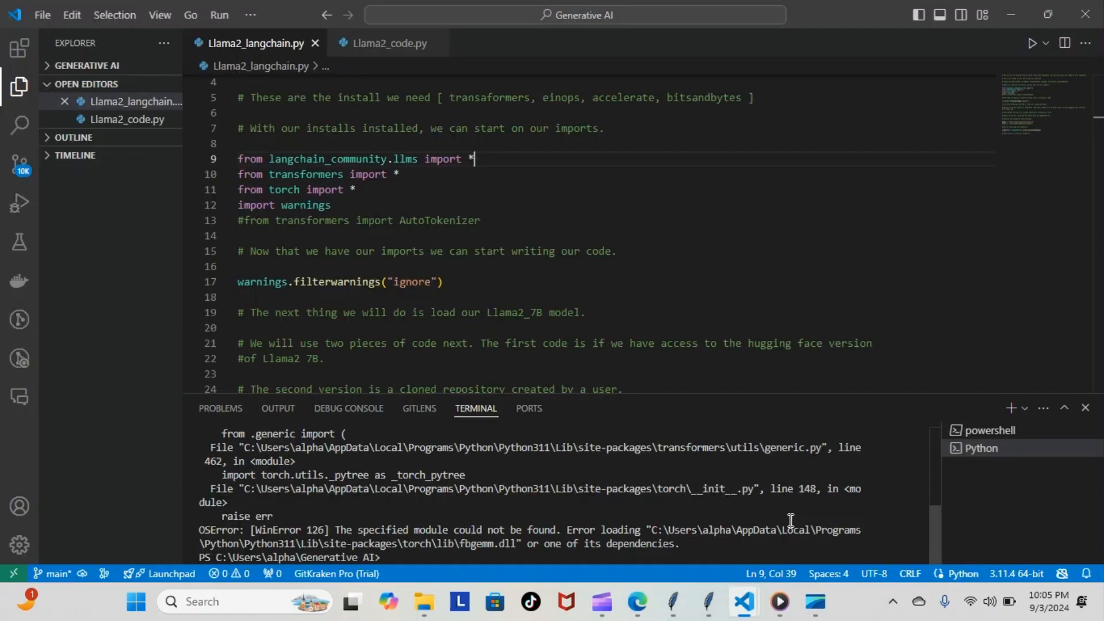
mouse_move(493, 139)
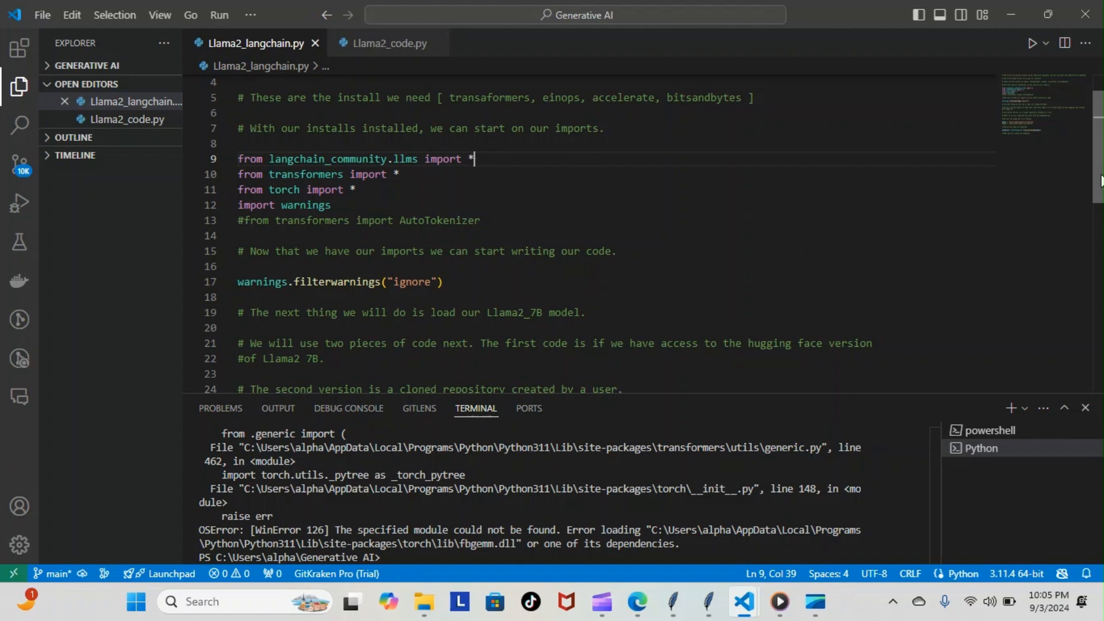
scroll(down, 3)
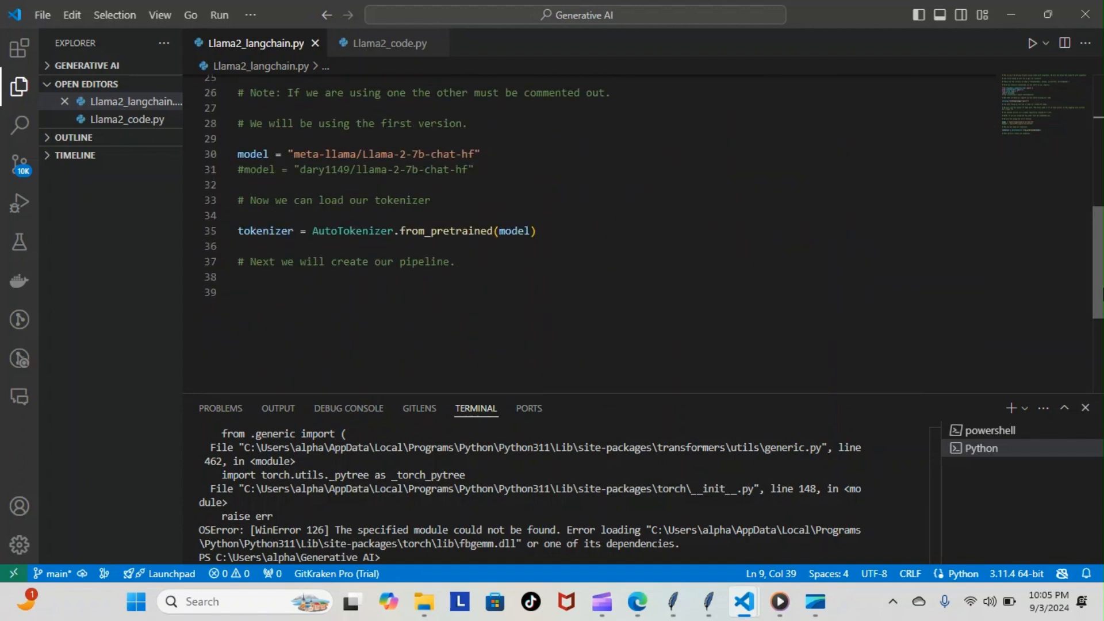
scroll(up, 3)
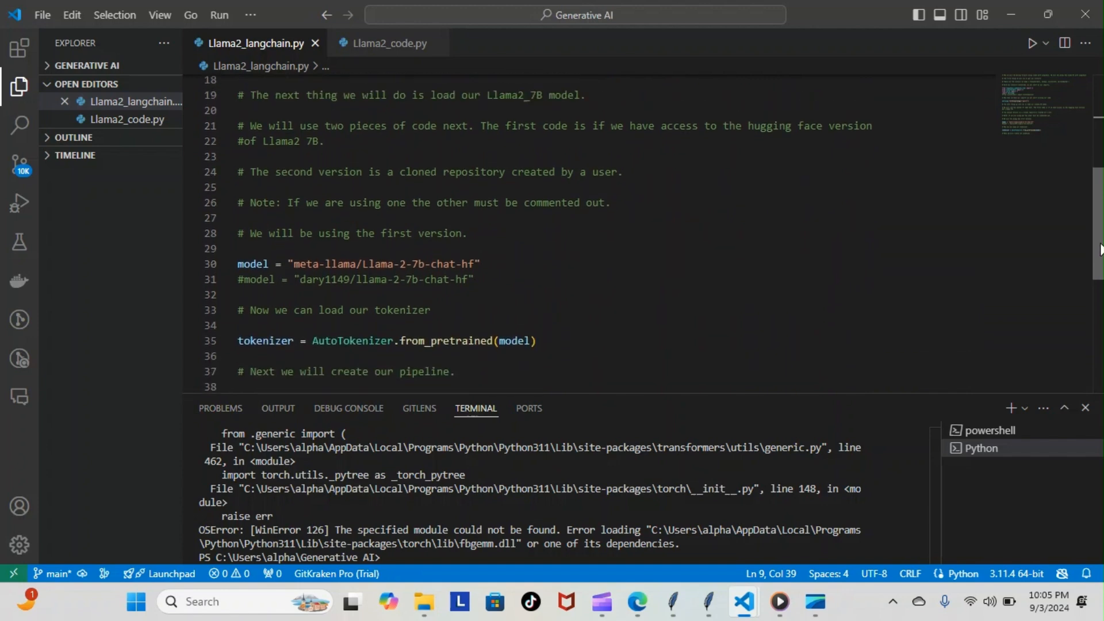
scroll(up, 3)
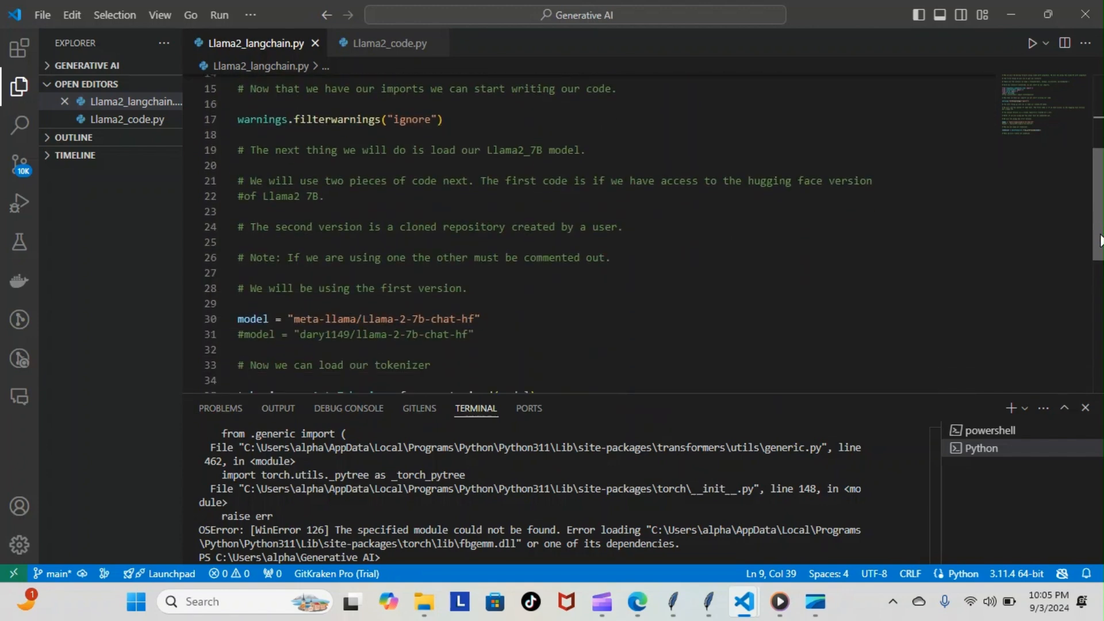
scroll(down, 3)
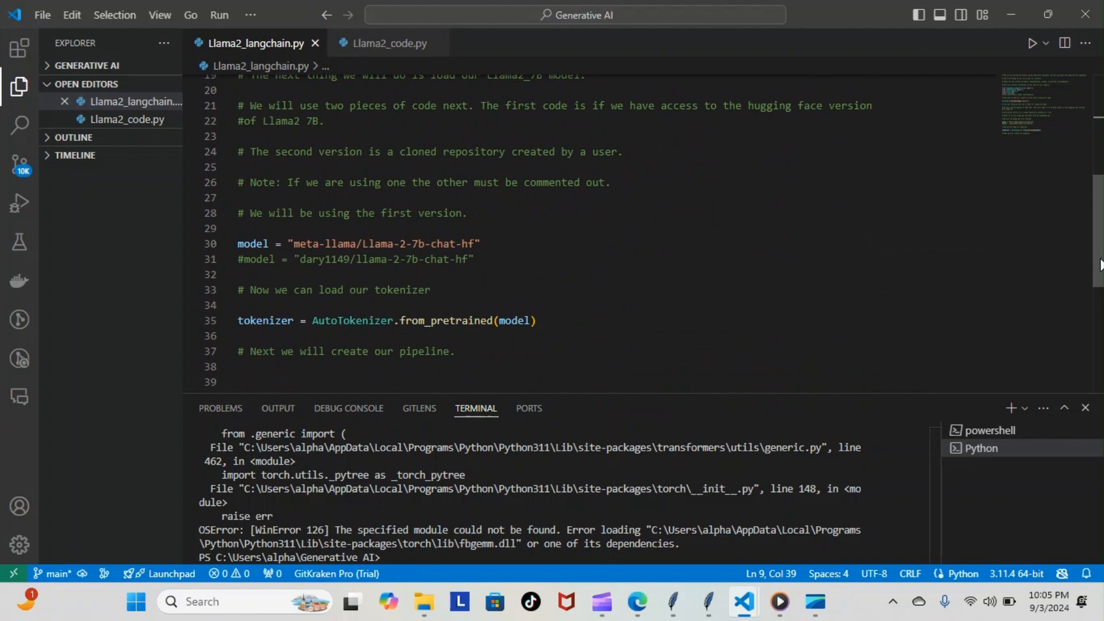
scroll(up, 3)
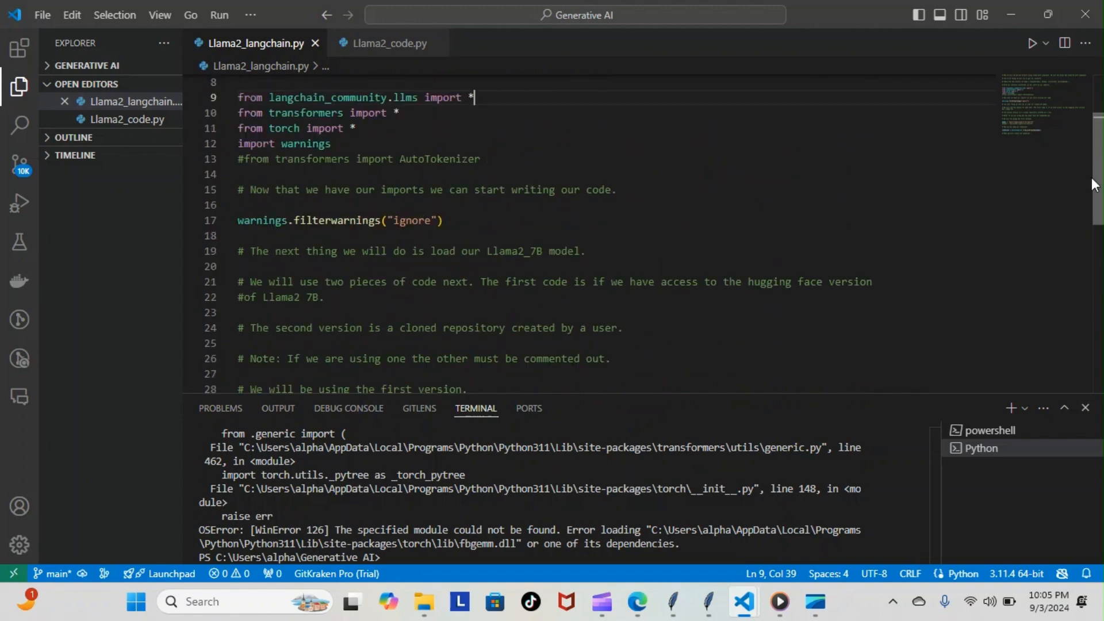
scroll(up, 3)
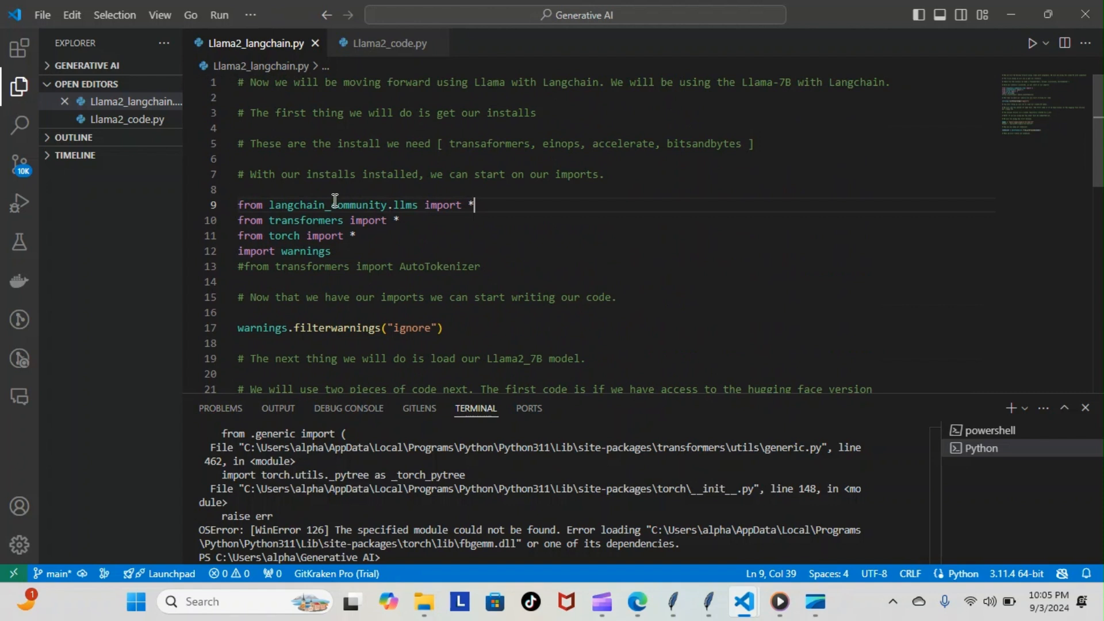
mouse_move(399, 57)
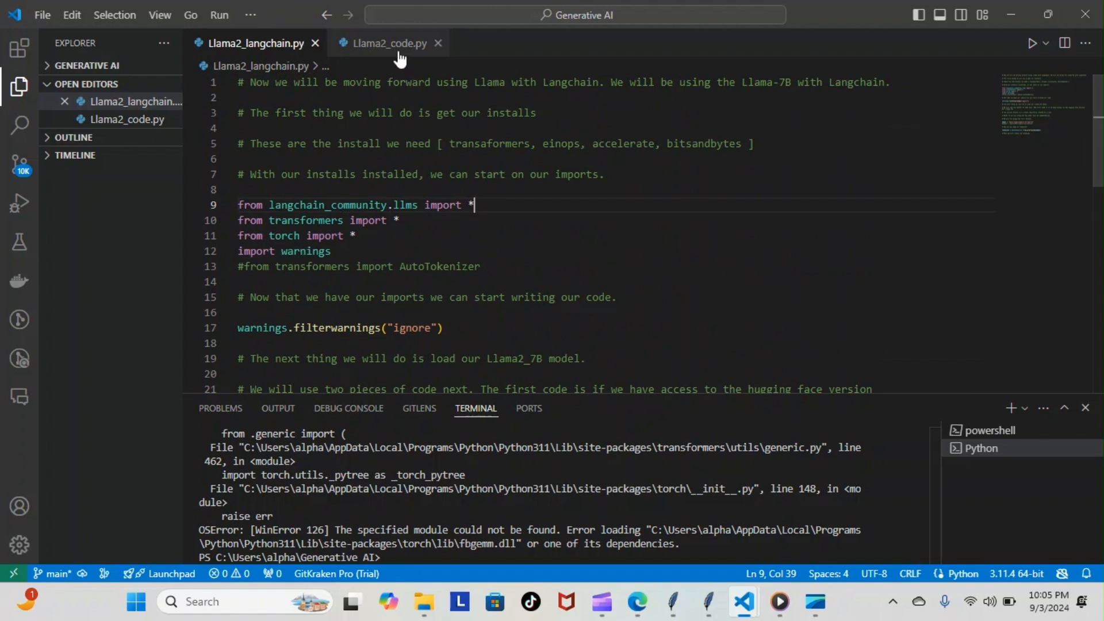
Step: Display Llama2_code.py, which imports AutoTokenizer and loads the Llama-2-7b-chat-hf tokenizer
click(386, 43)
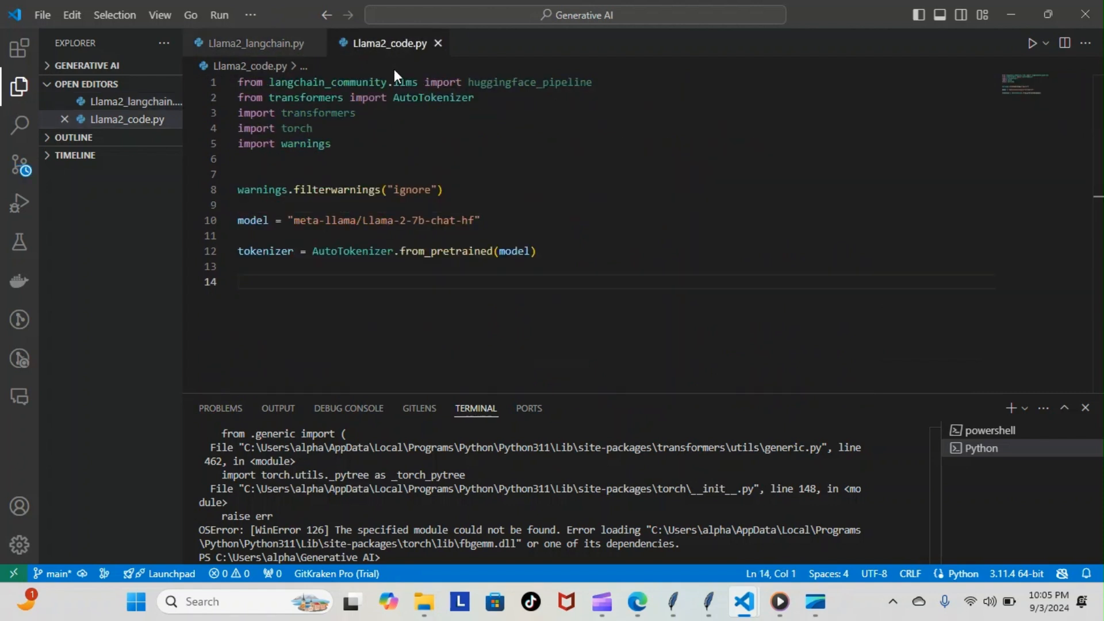
click(243, 281)
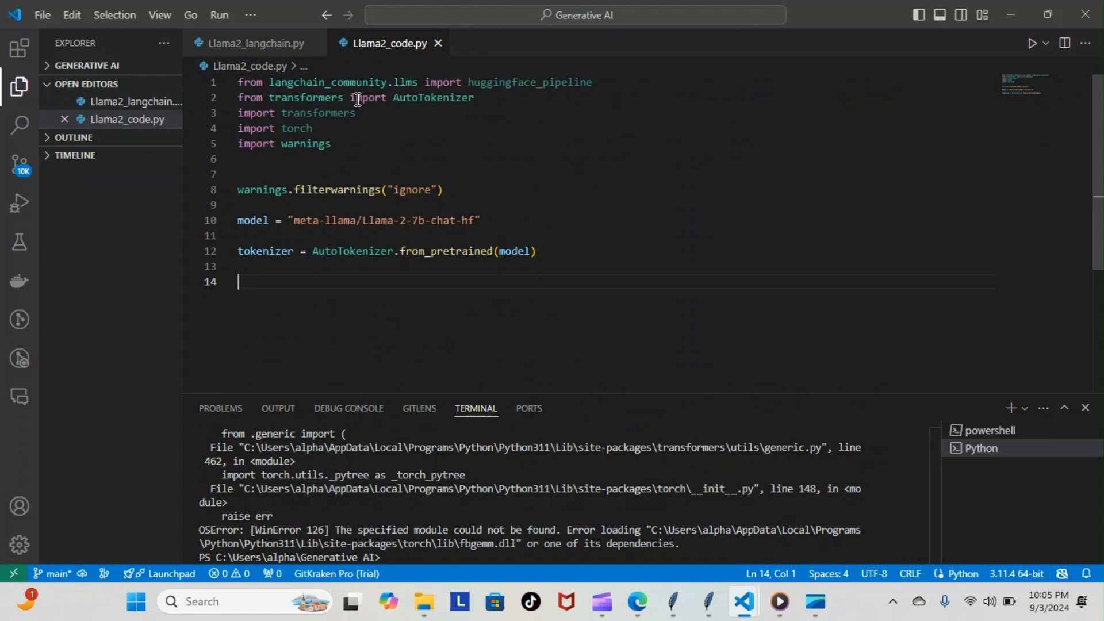
mouse_move(312, 121)
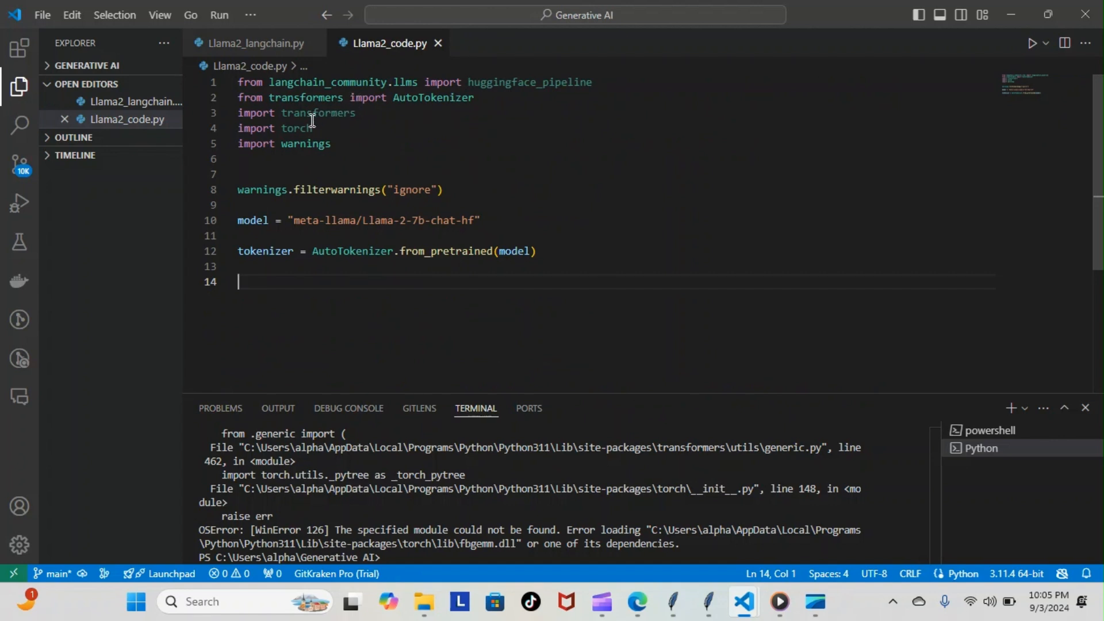
mouse_move(318, 113)
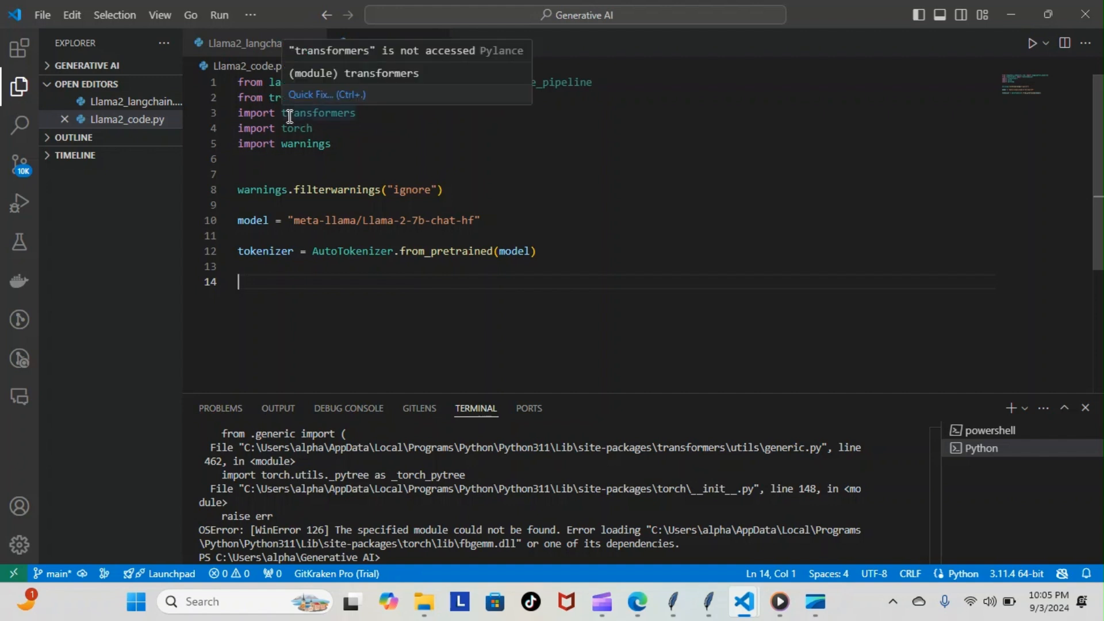
mouse_move(294, 128)
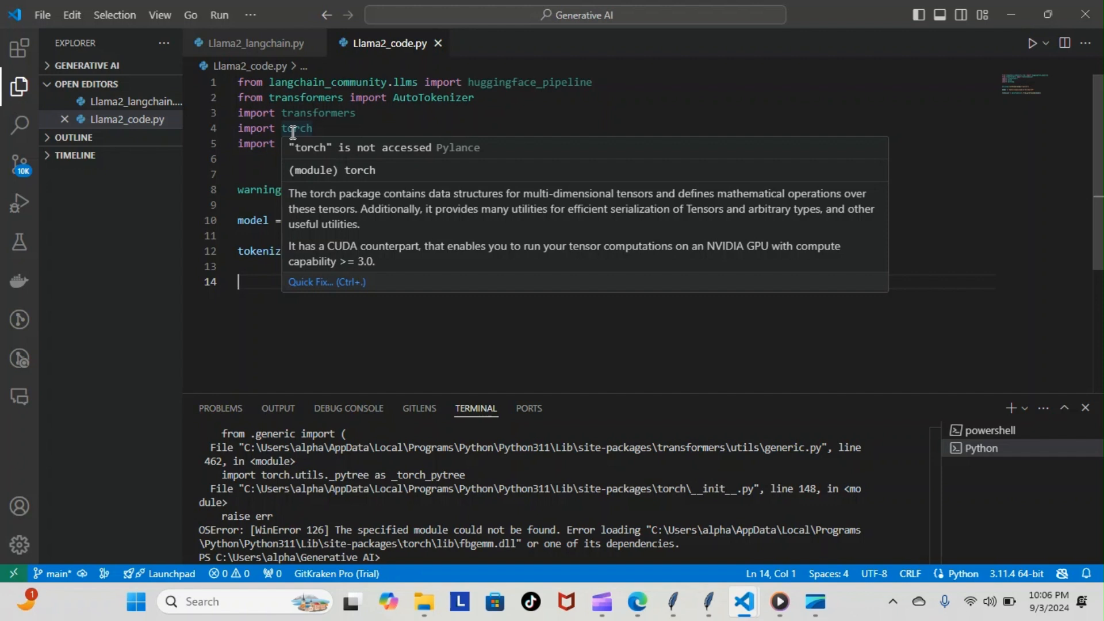
mouse_move(385, 140)
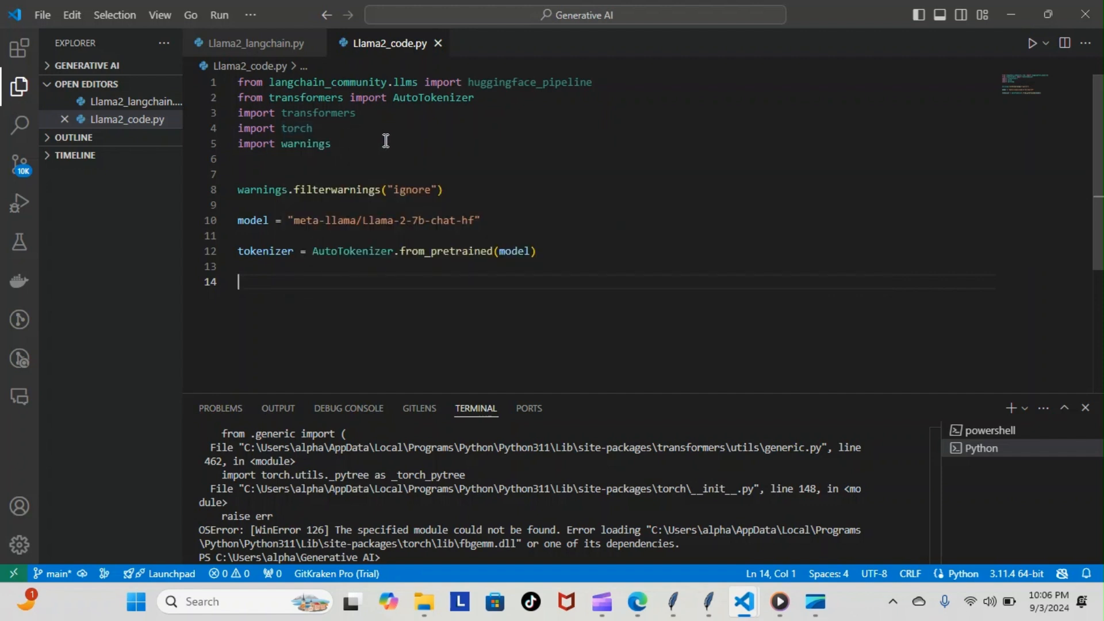
mouse_move(254, 43)
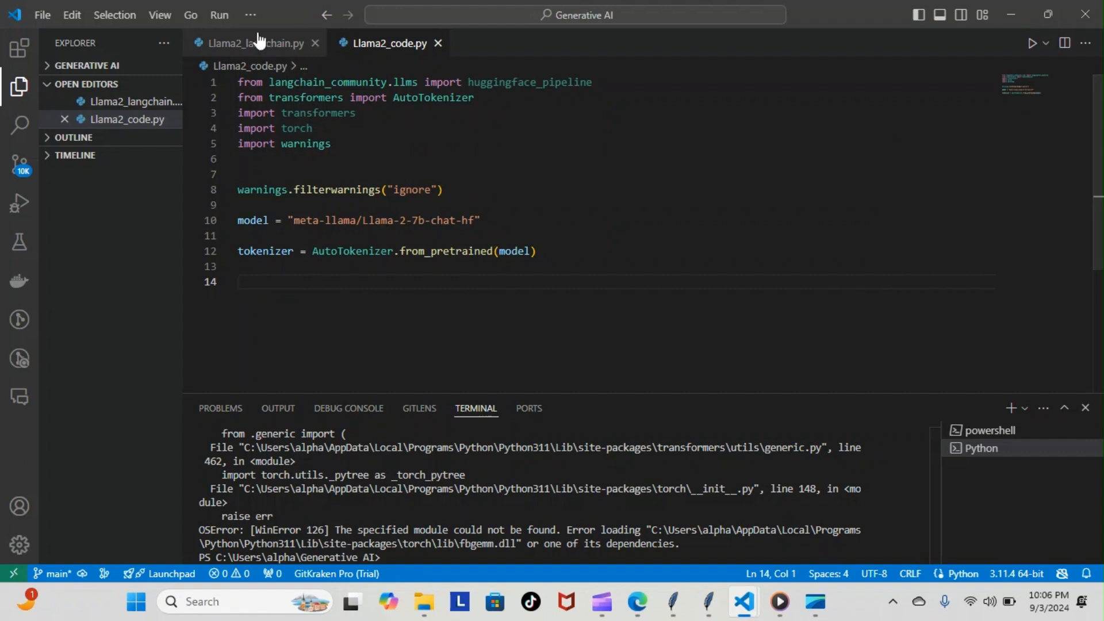
mouse_move(257, 43)
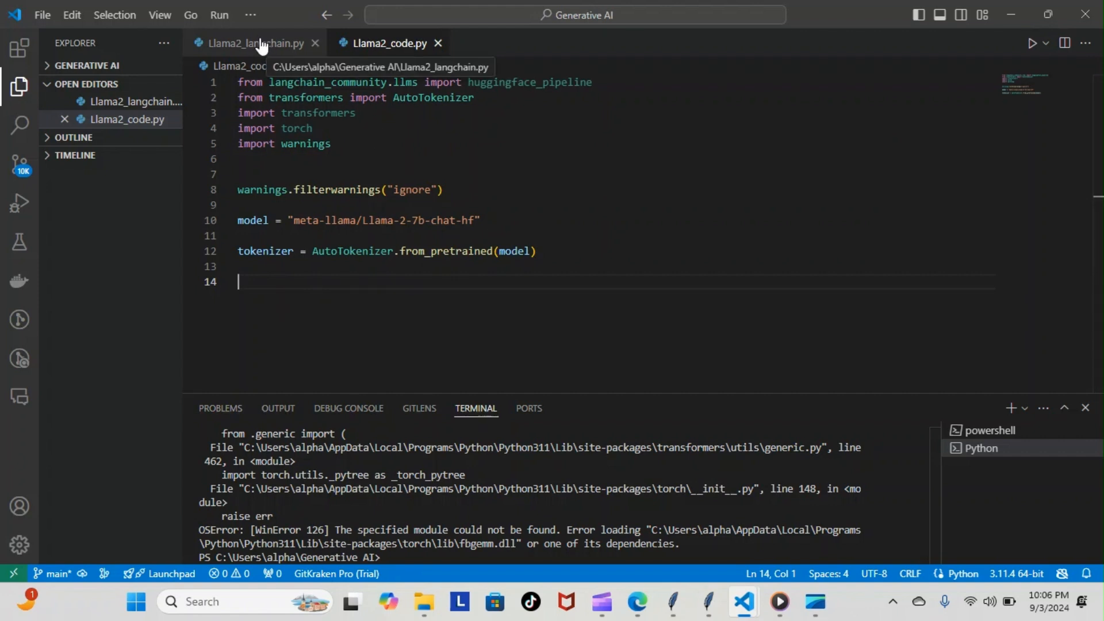
click(250, 43)
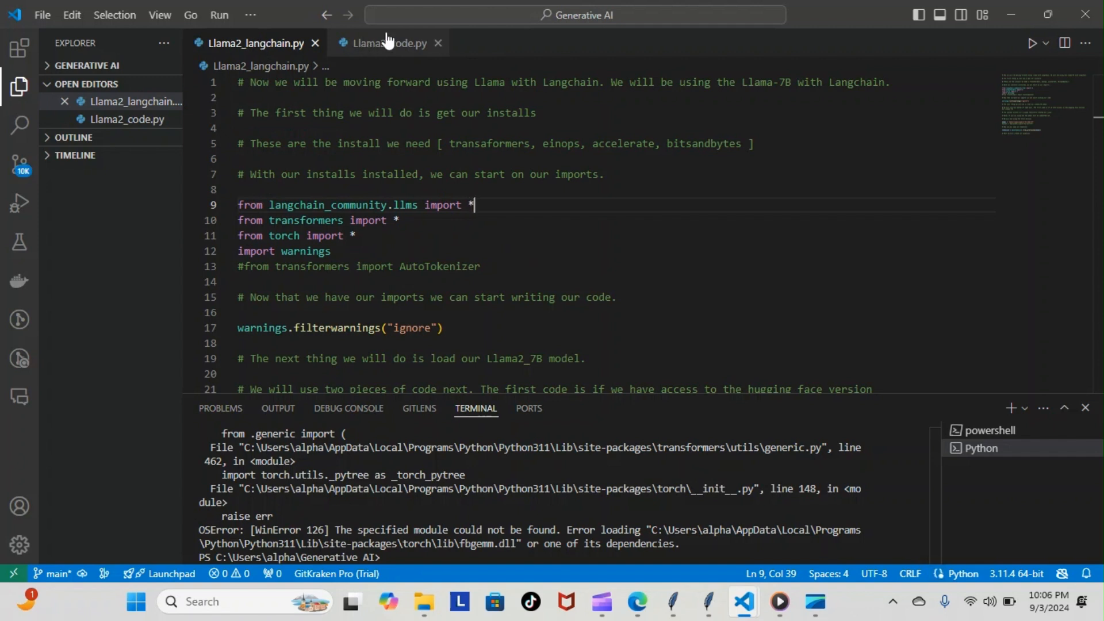
click(388, 43)
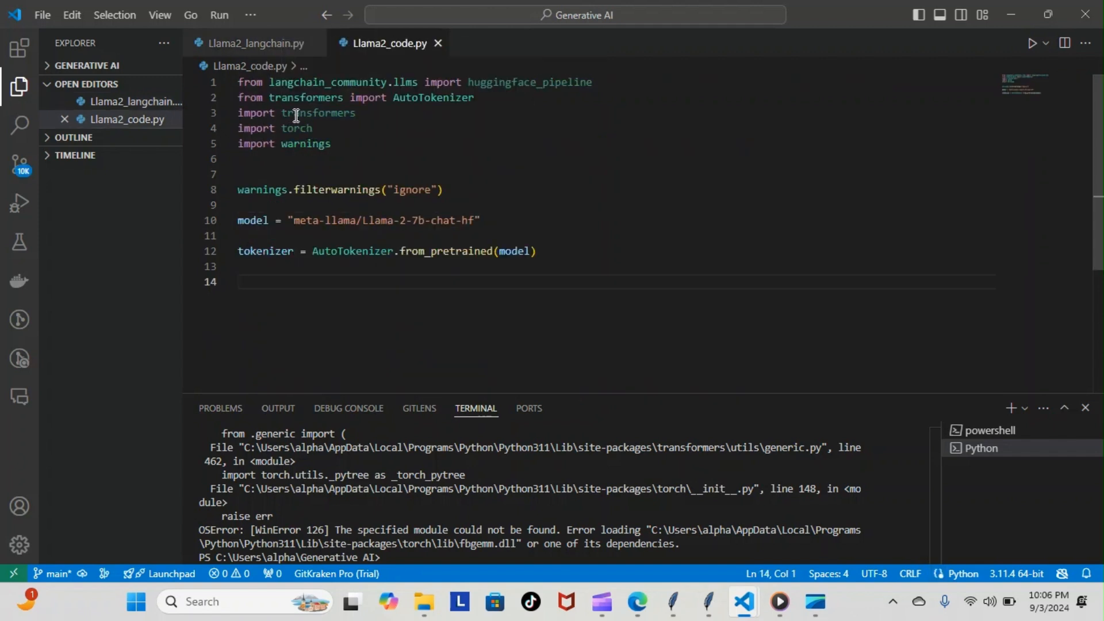
mouse_move(318, 113)
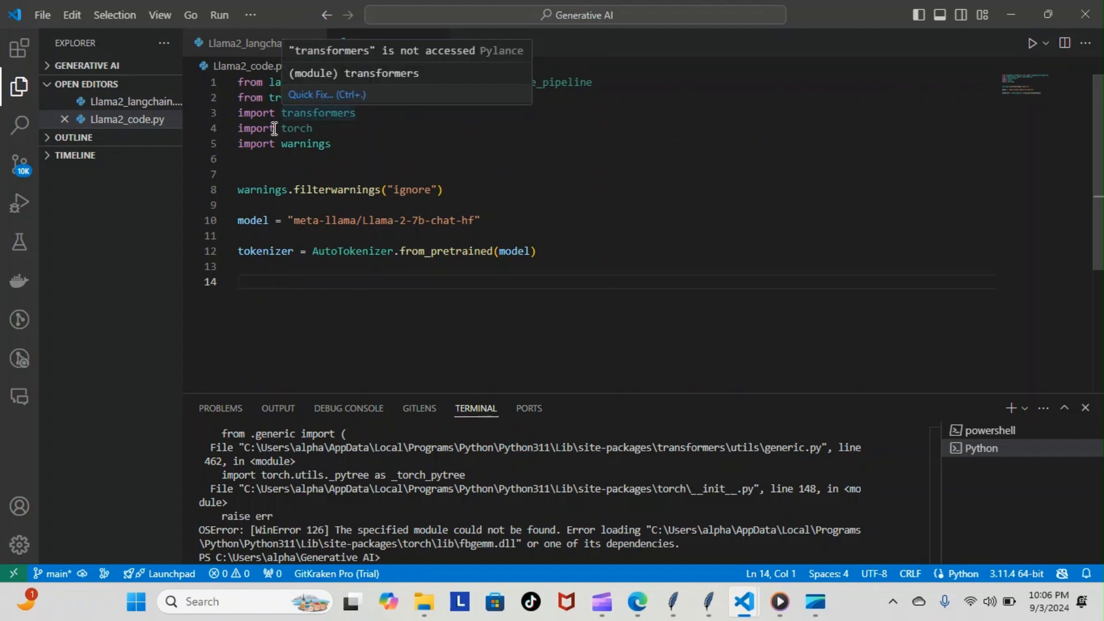
mouse_move(295, 128)
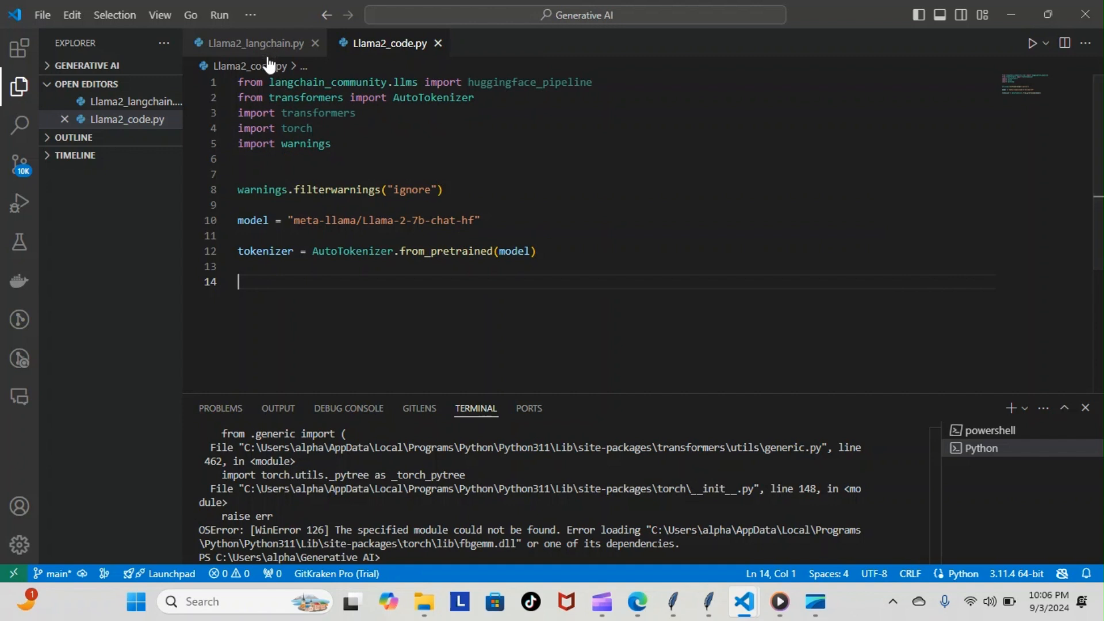
mouse_move(308, 82)
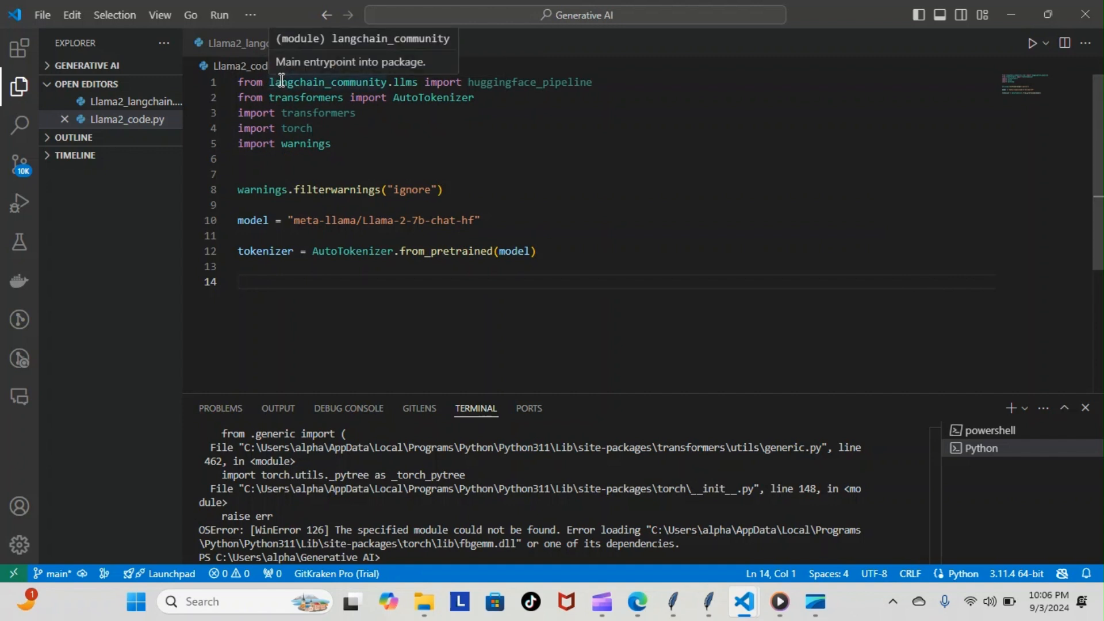
mouse_move(264, 100)
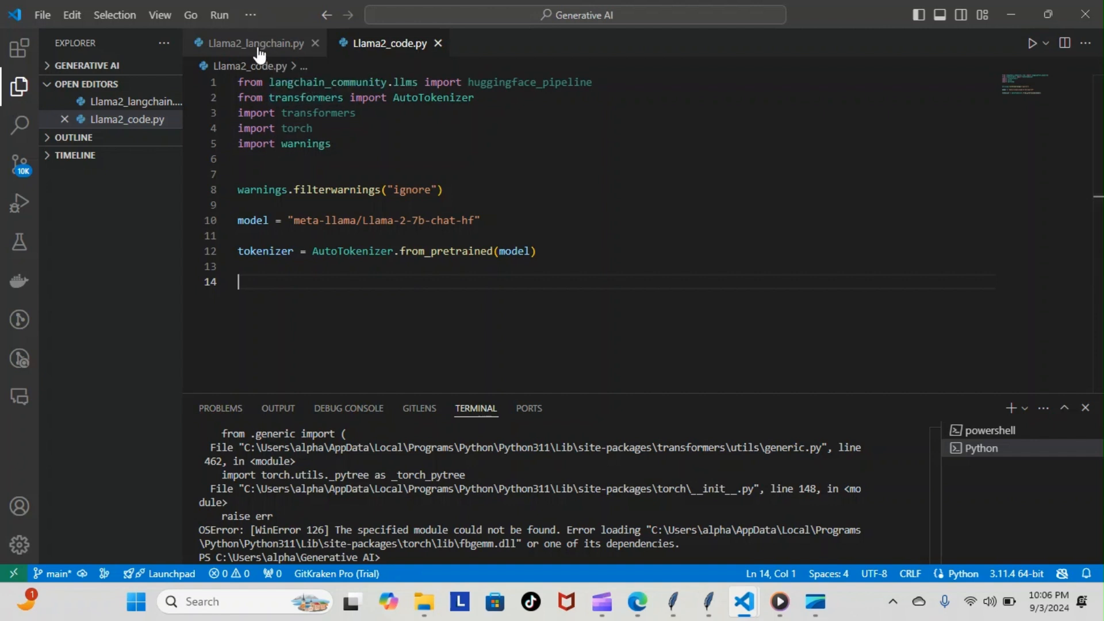
Step: Return to Llama2_langchain.py and retype the '*' after 'import' on line 9
click(254, 43)
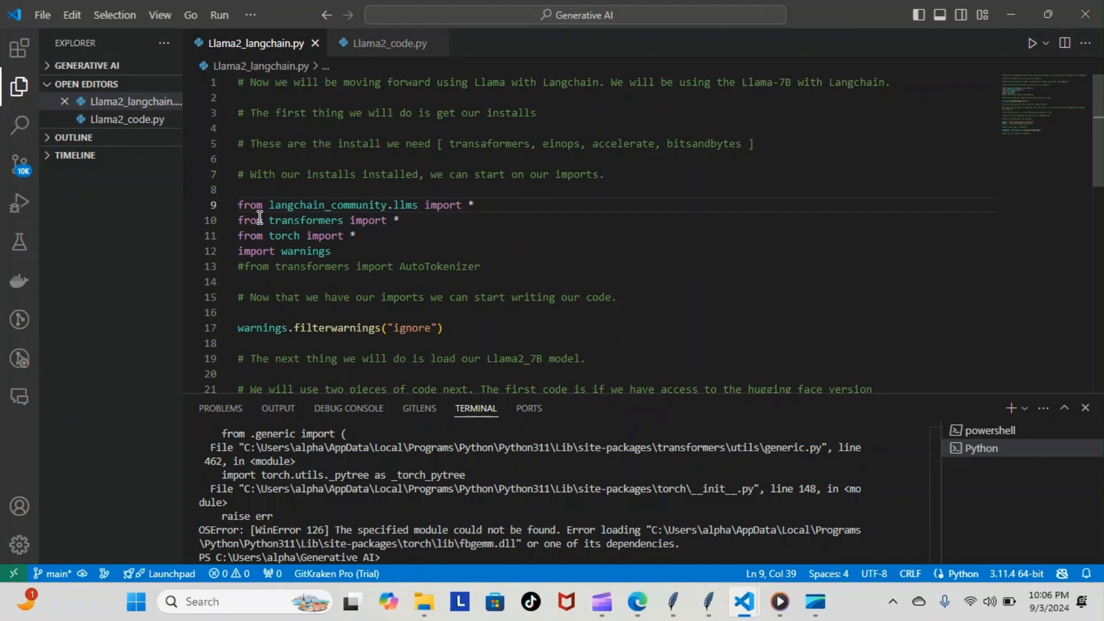
mouse_move(254, 220)
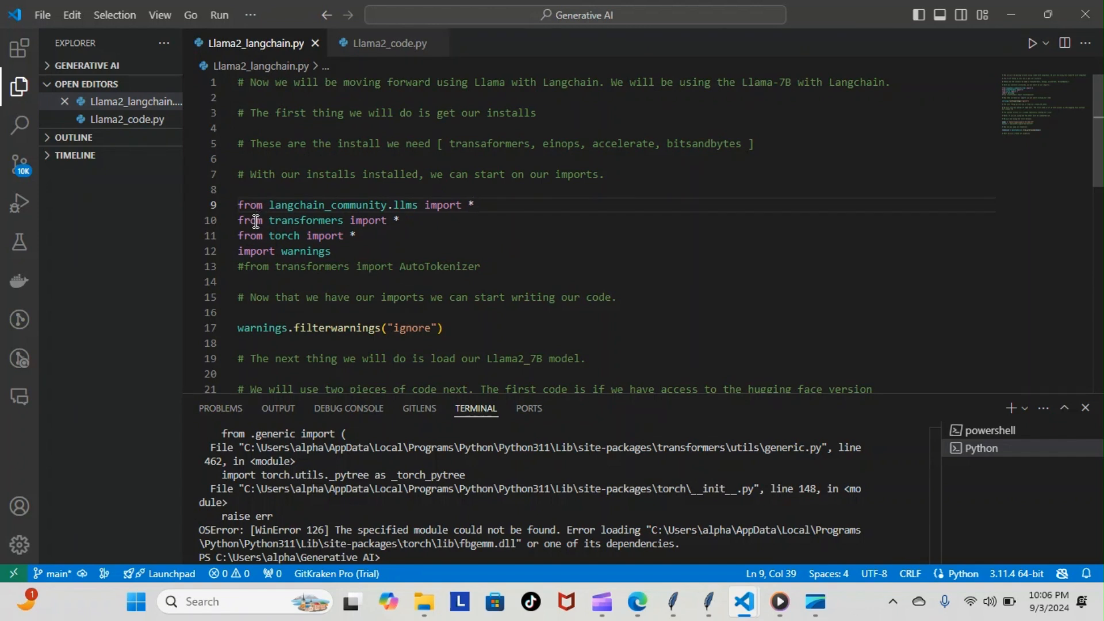
mouse_move(394, 220)
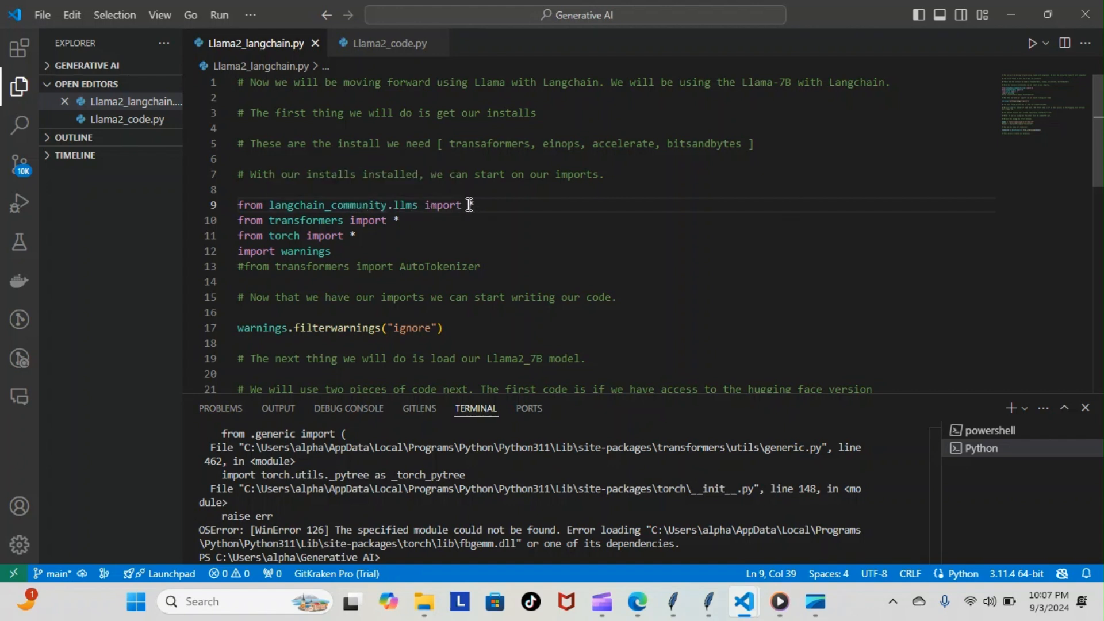
text(*)
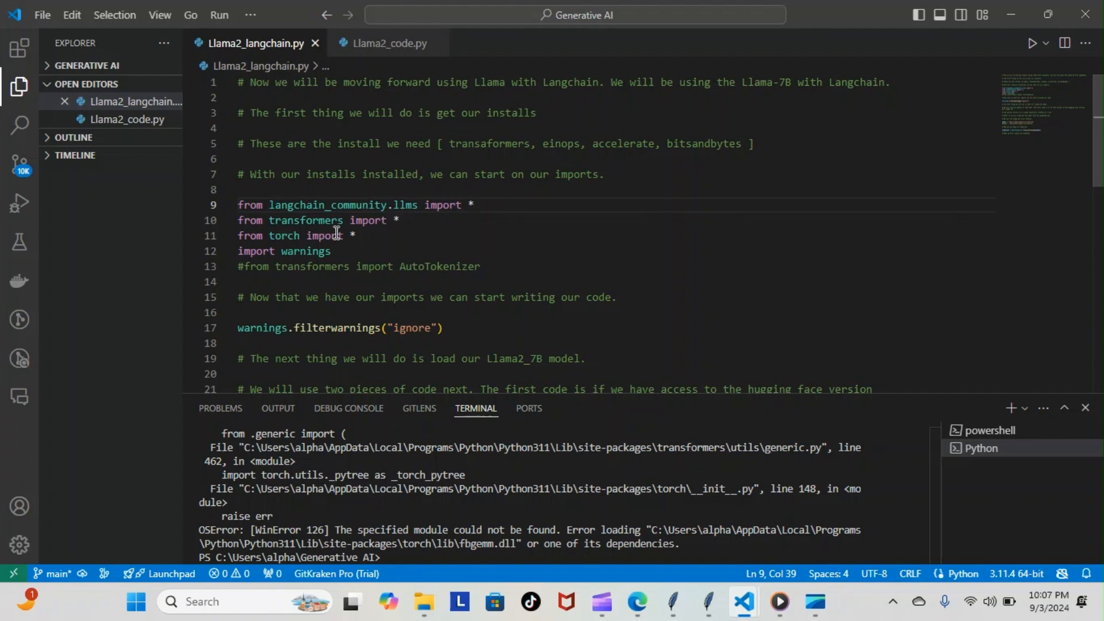
mouse_move(476, 408)
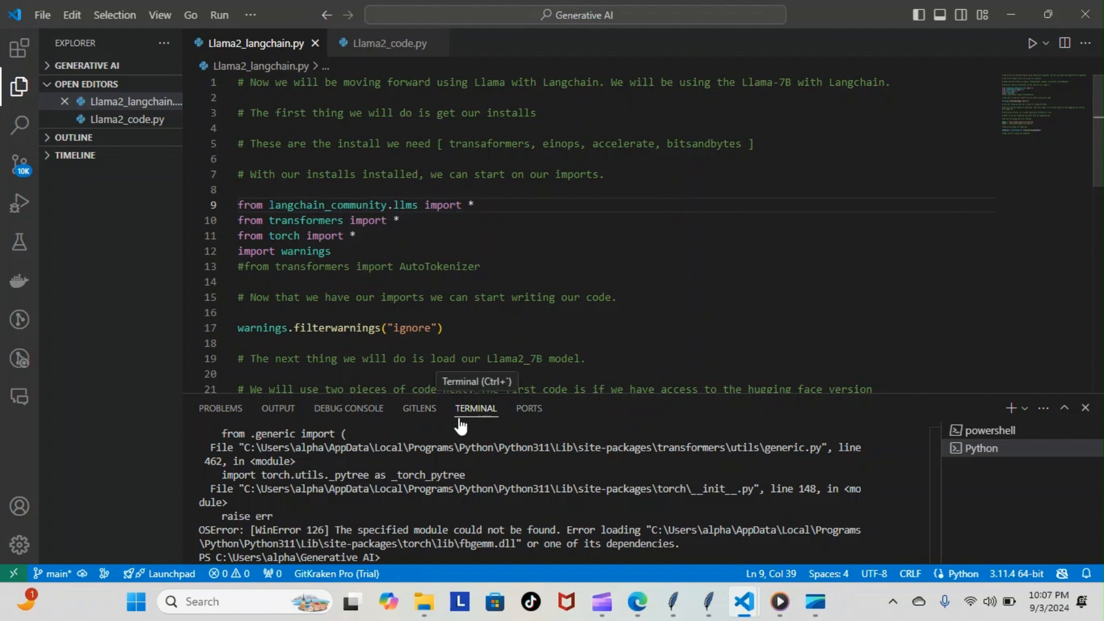
mouse_move(495, 438)
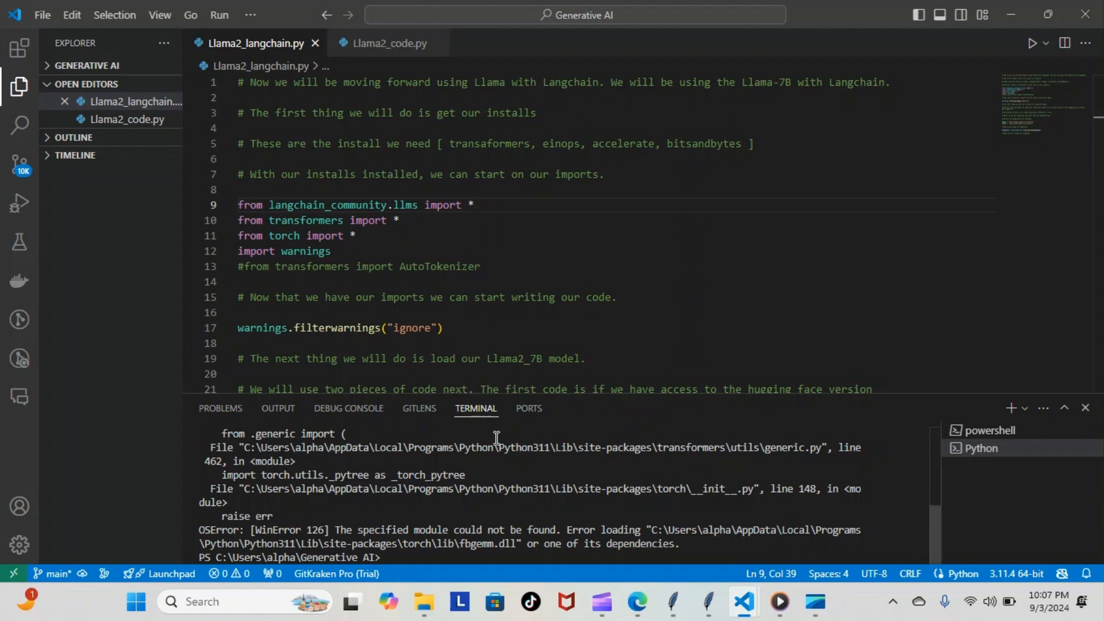
mouse_move(306, 526)
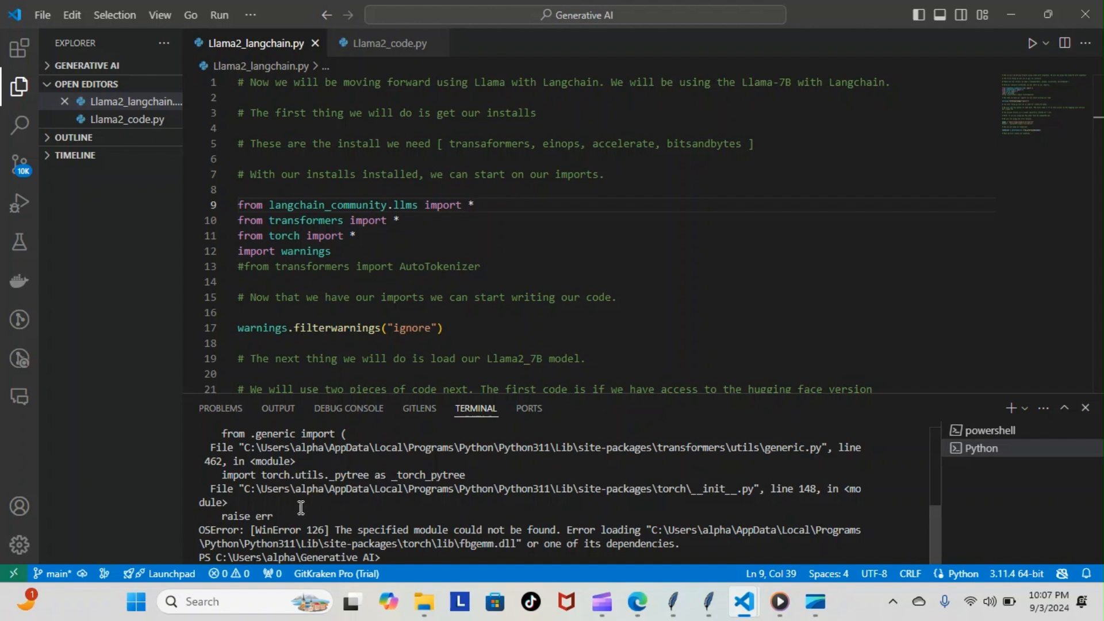
mouse_move(470, 88)
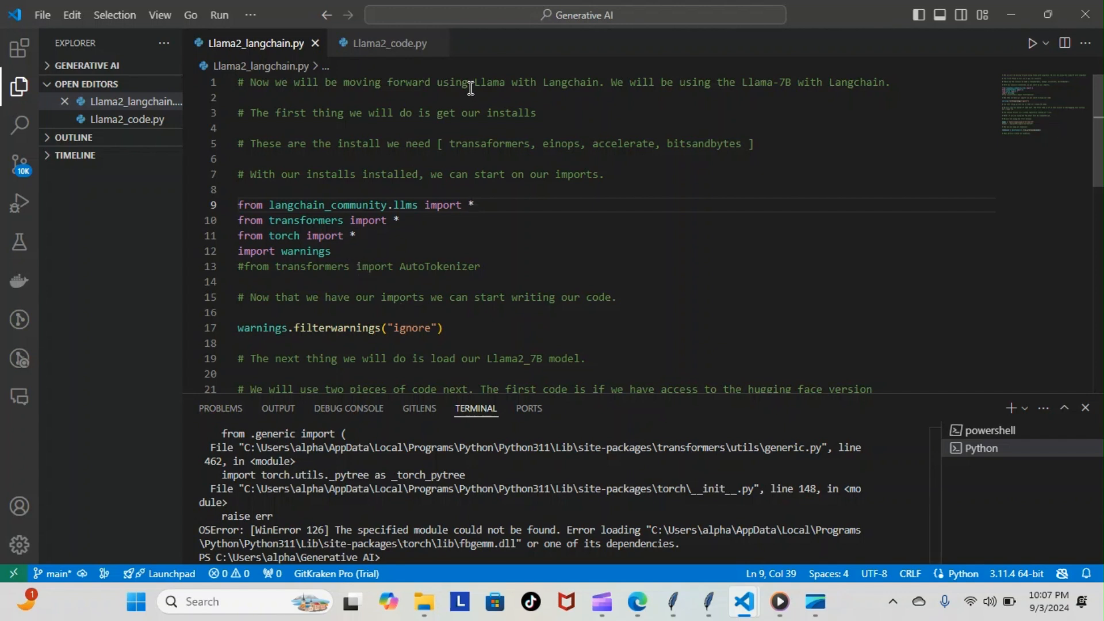
click(386, 43)
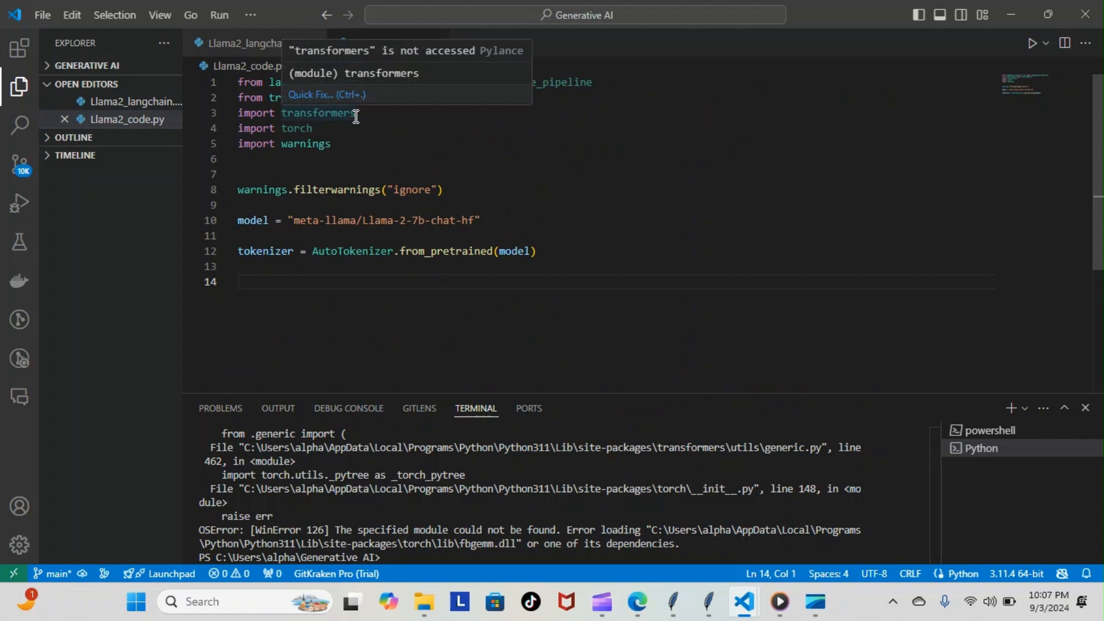
mouse_move(263, 43)
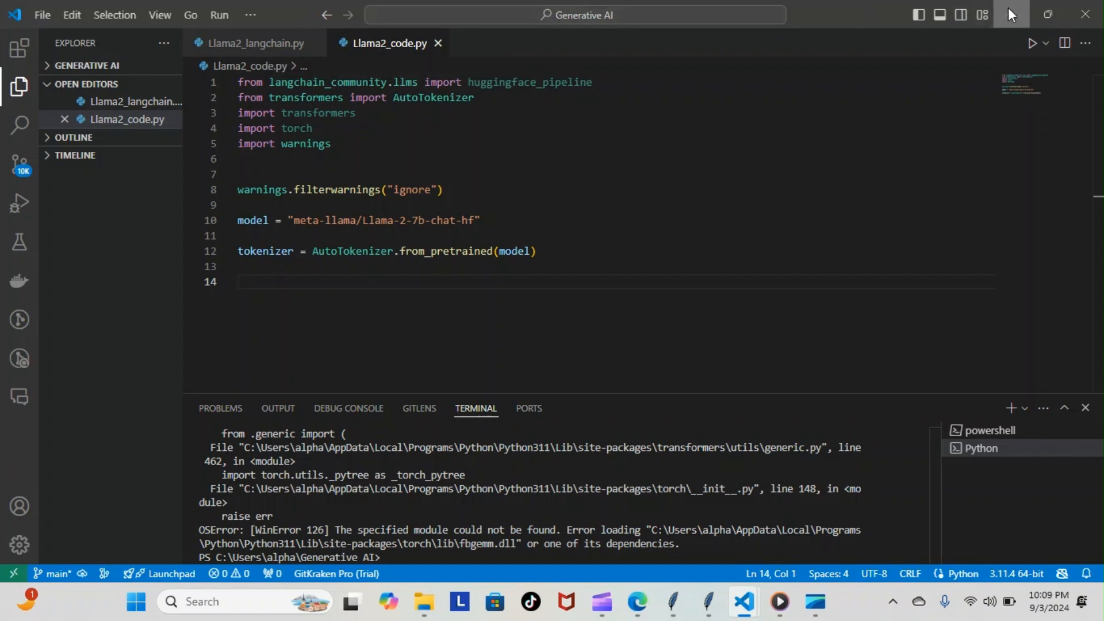
Step: Minimize the Visual Studio Code window to reveal the desktop
click(1010, 14)
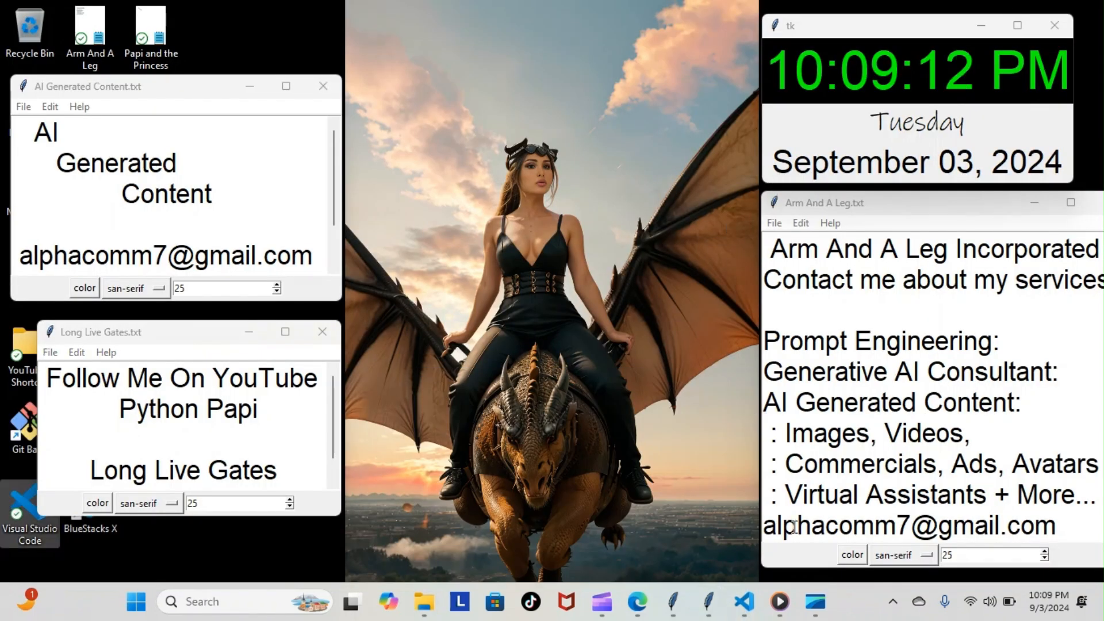